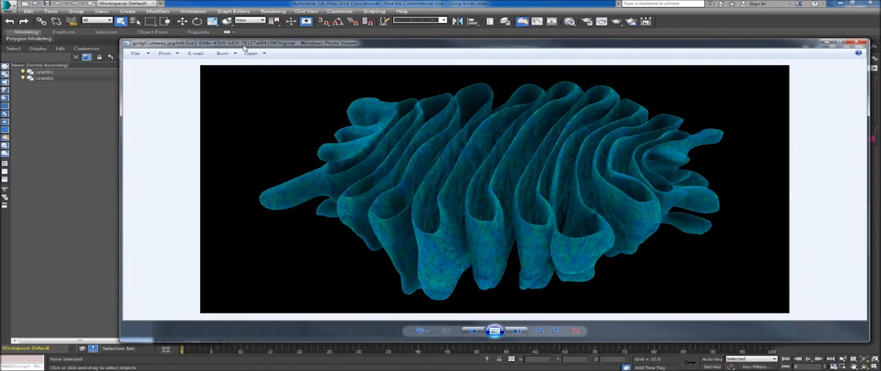
# Close the Golgi cutaway reference image in Windows Photo Viewer.
pyautogui.click(864, 43)
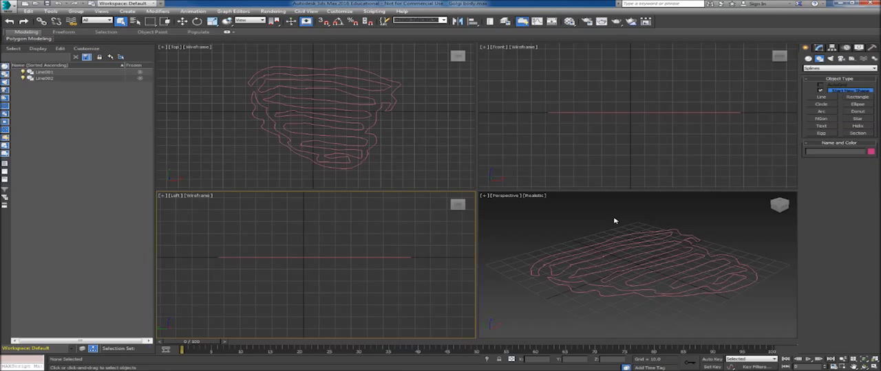
pyautogui.moveTo(754, 272)
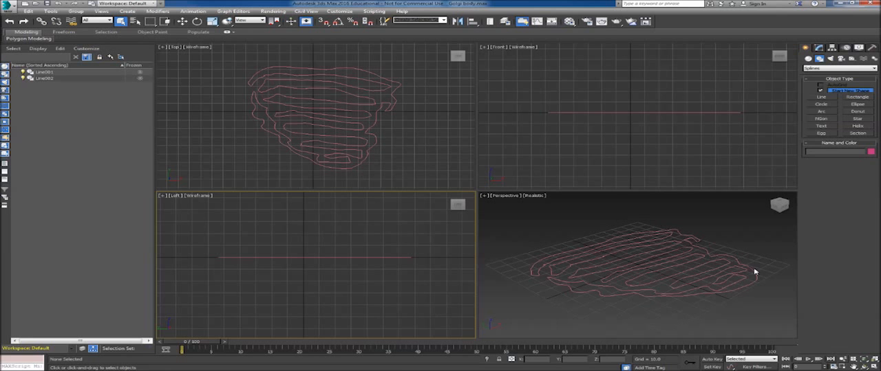
pyautogui.moveTo(700, 317)
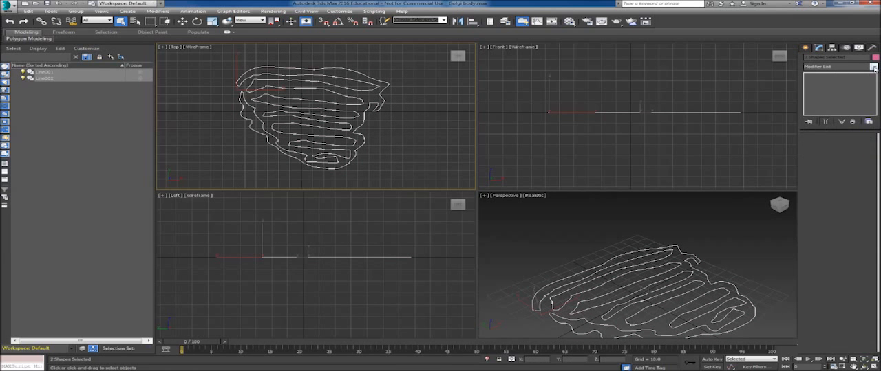
# Add an Extrude modifier to the two Golgi outlines from the Modifier List.
pyautogui.click(854, 67)
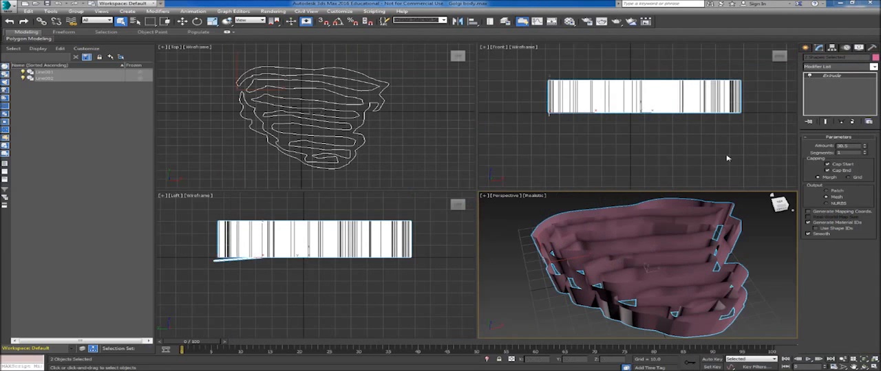
pyautogui.moveTo(263, 267)
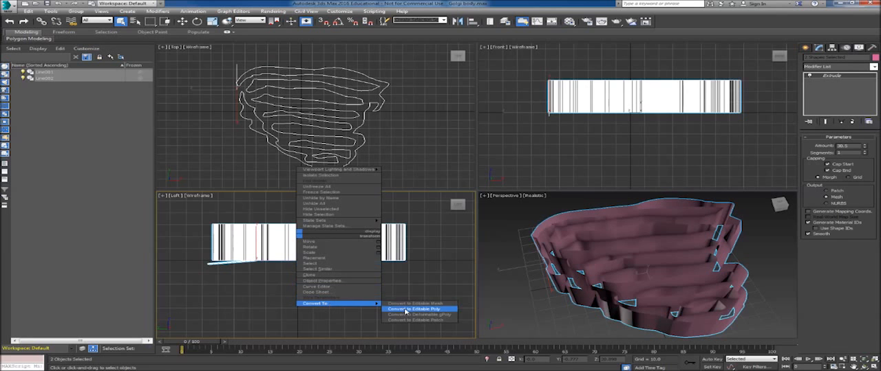
# Convert the extruded Golgi walls to Editable Poly from the quad menu.
pyautogui.click(412, 308)
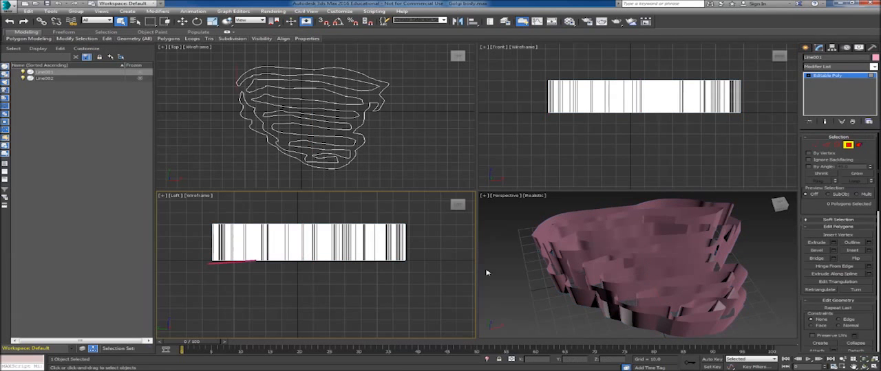
pyautogui.moveTo(189, 211)
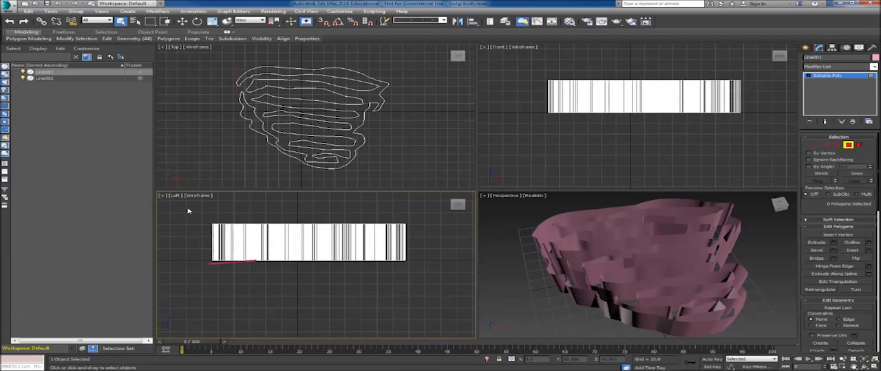
# Drag a selection window around the whole Golgi model to select every polygon.
pyautogui.moveTo(184, 208); pyautogui.dragTo(285, 270)
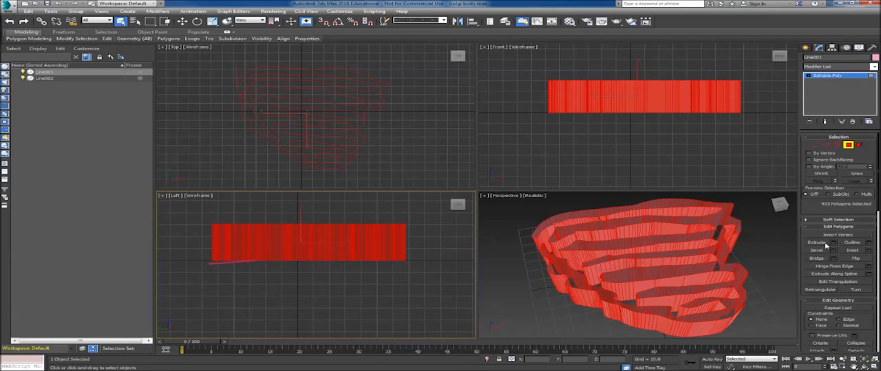
pyautogui.moveTo(789, 229)
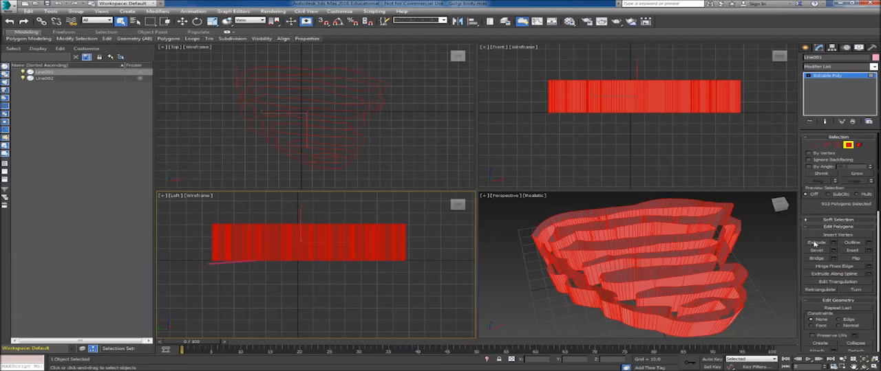
pyautogui.moveTo(832, 250)
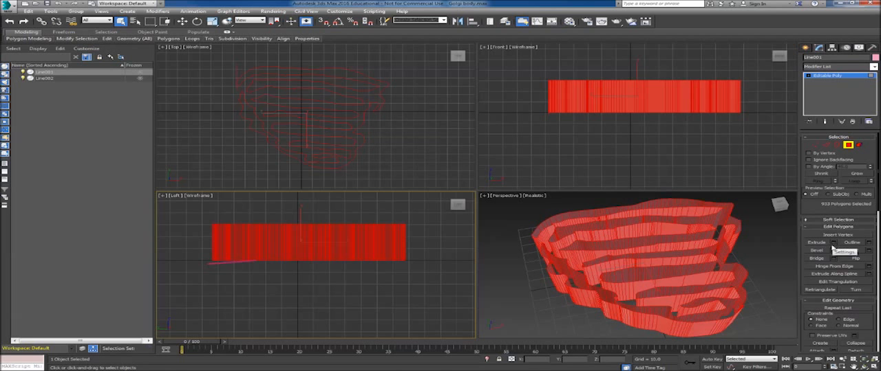
pyautogui.moveTo(835, 244)
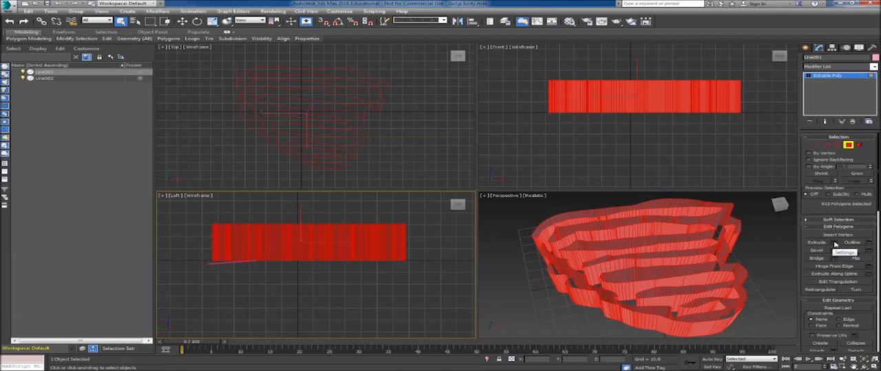
# Open the Extrude Polygons settings for the selected Golgi faces.
pyautogui.click(824, 251)
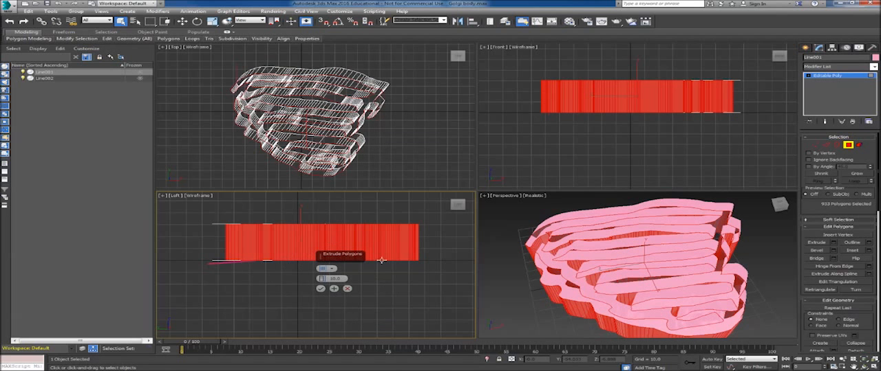
pyautogui.moveTo(293, 275)
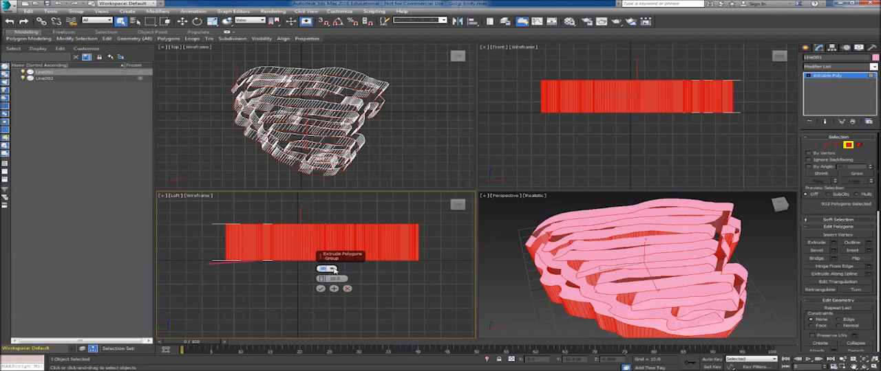
# Set the extrude height to 3.054 and the extrusion type to Local Normal.
pyautogui.click(332, 269)
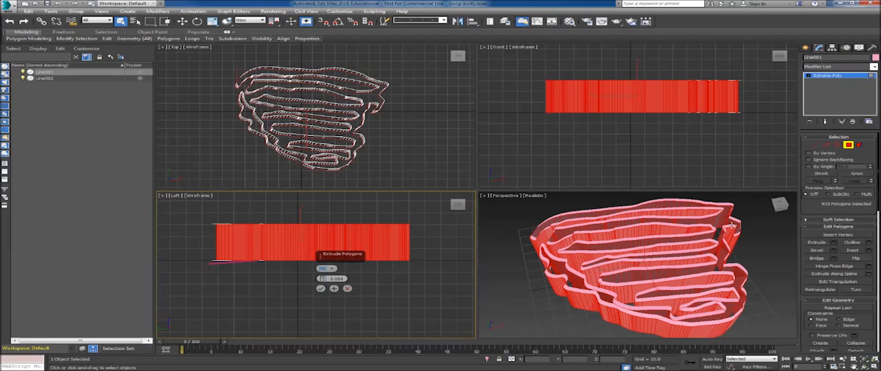
pyautogui.click(328, 268)
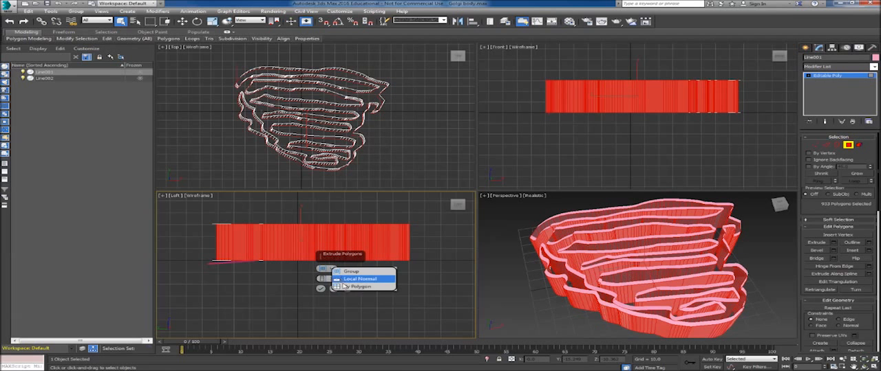
pyautogui.click(360, 278)
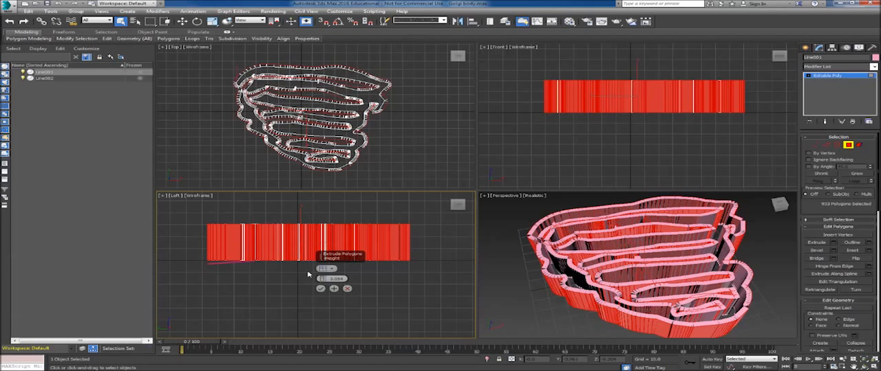